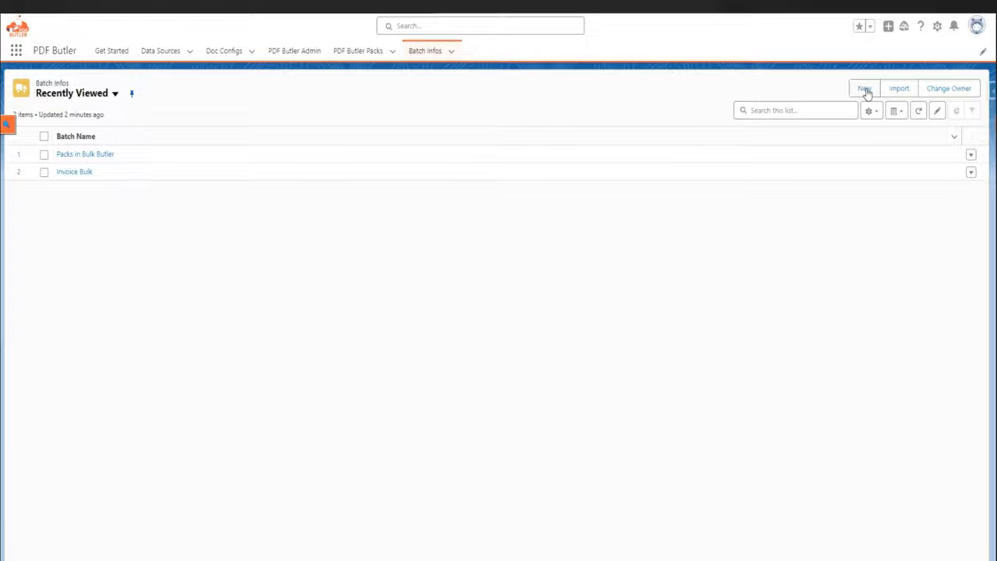
# Create a new Invoice Bulk batch info with weekly cron, draft-invoice SOQL, Bulk Butler config and MERGE action
pyautogui.click(863, 87)
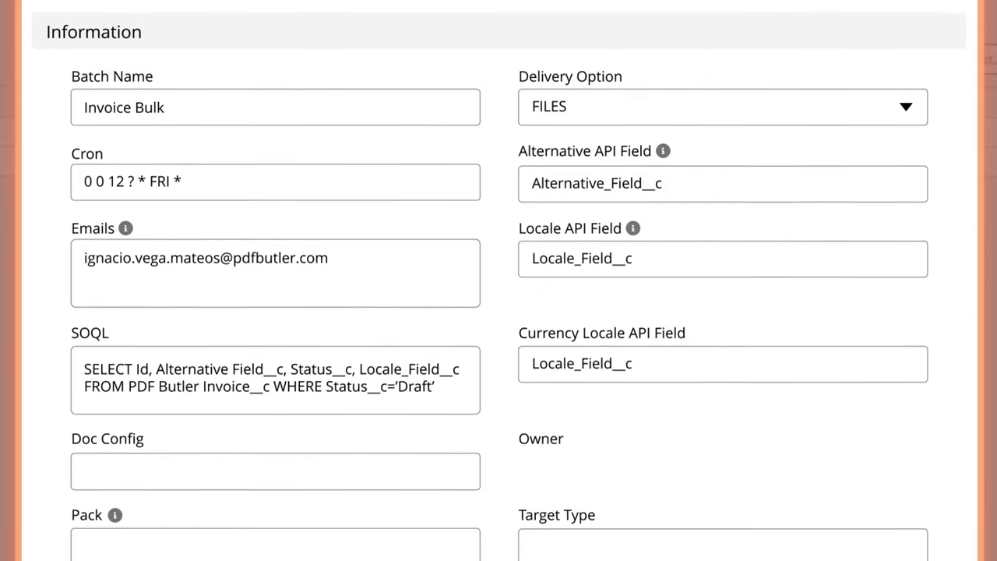
pyautogui.scroll(-3)
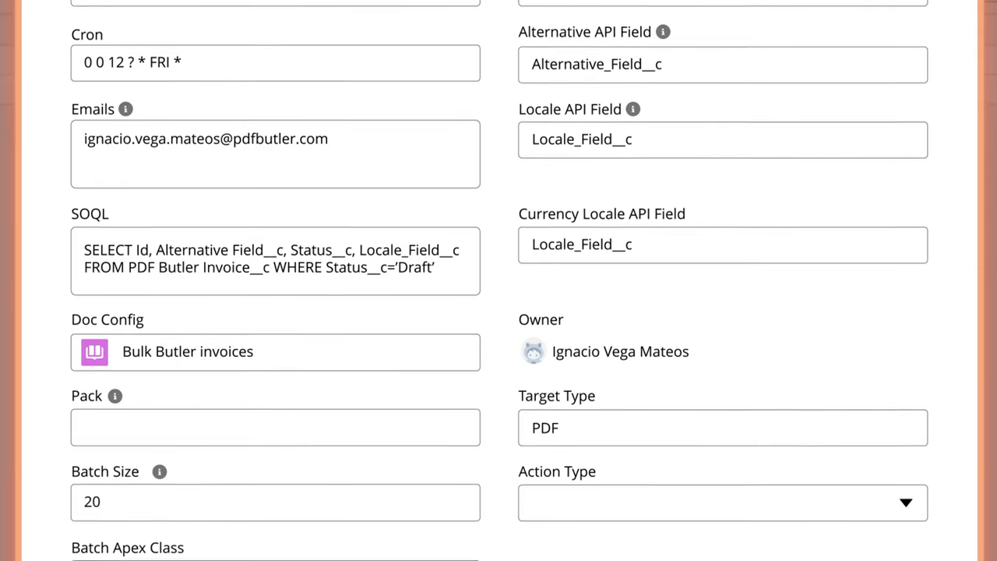
pyautogui.scroll(-3)
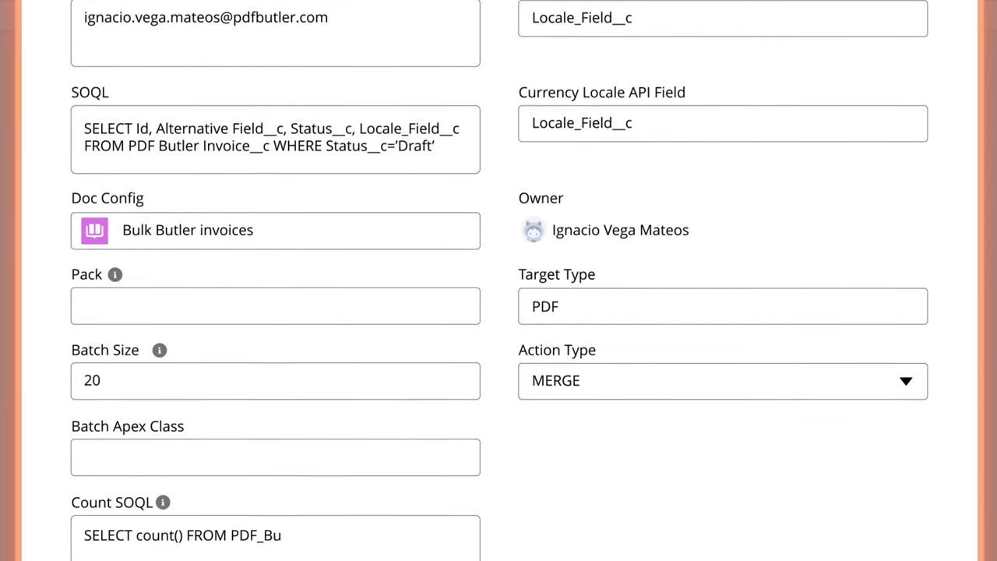
pyautogui.scroll(-3)
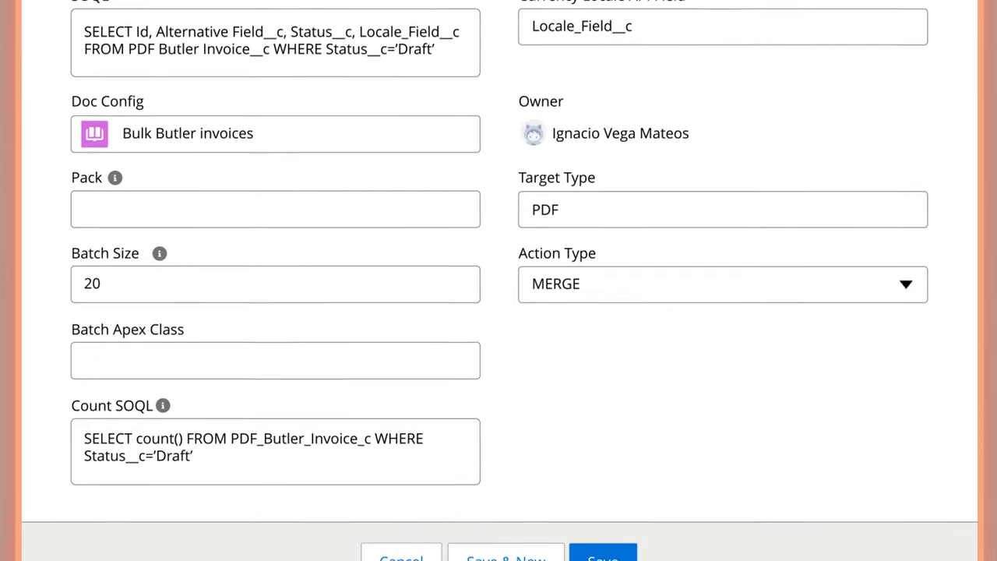
pyautogui.scroll(-3)
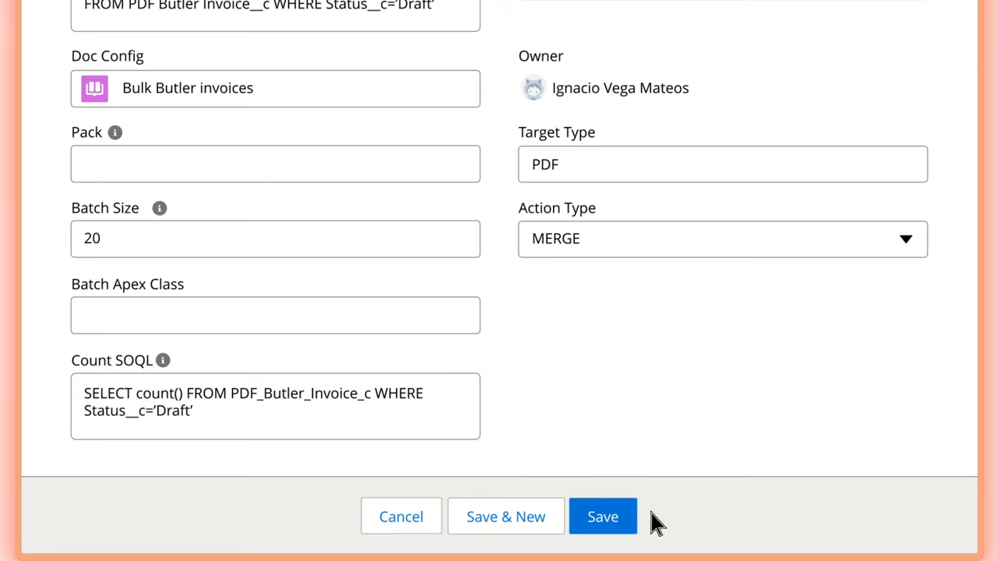
# Save the Invoice Bulk batch info record
pyautogui.click(602, 516)
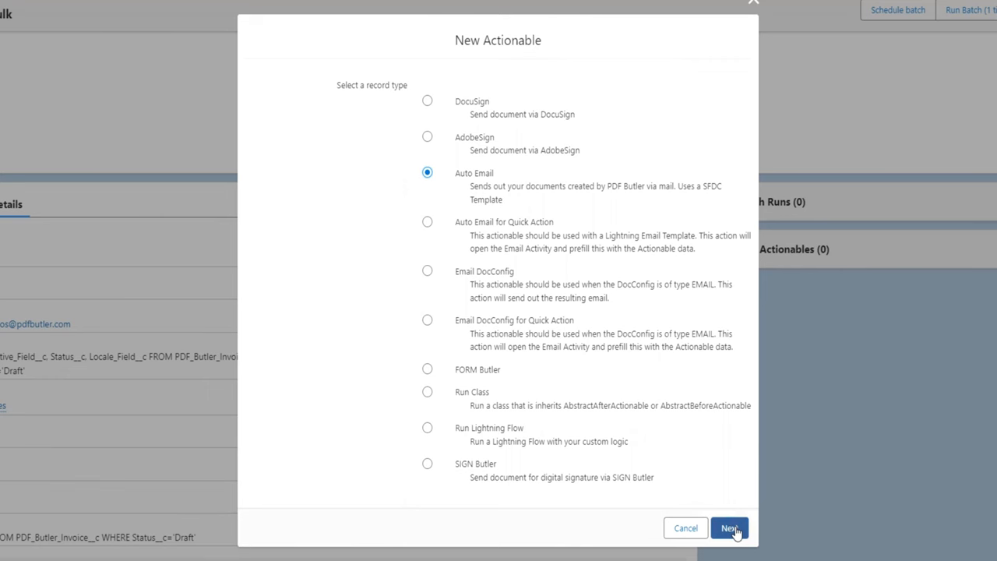
# Finish the Auto Email actionable and view batch run BR-0001 from the Batch Runs list
pyautogui.click(729, 528)
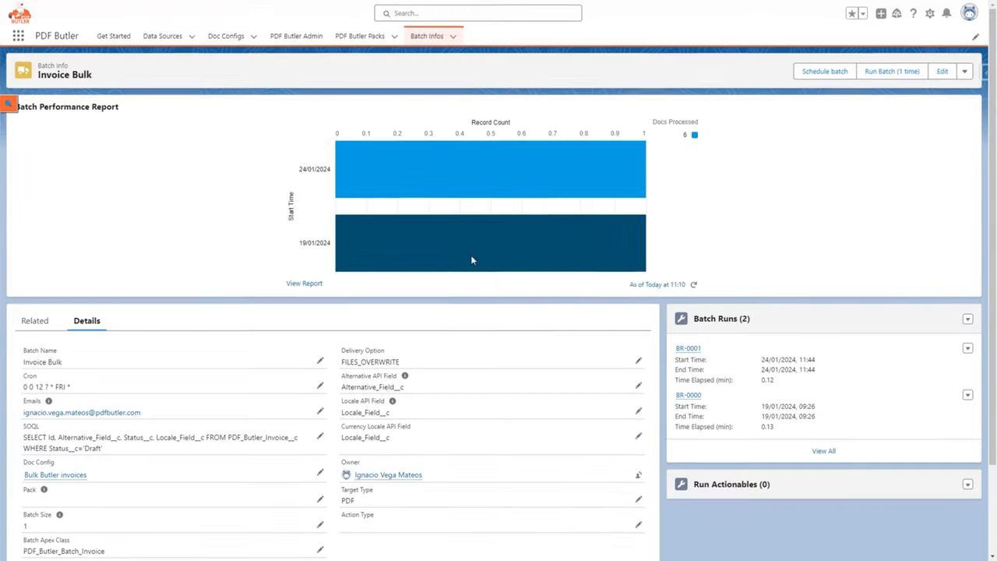
pyautogui.moveTo(465, 165)
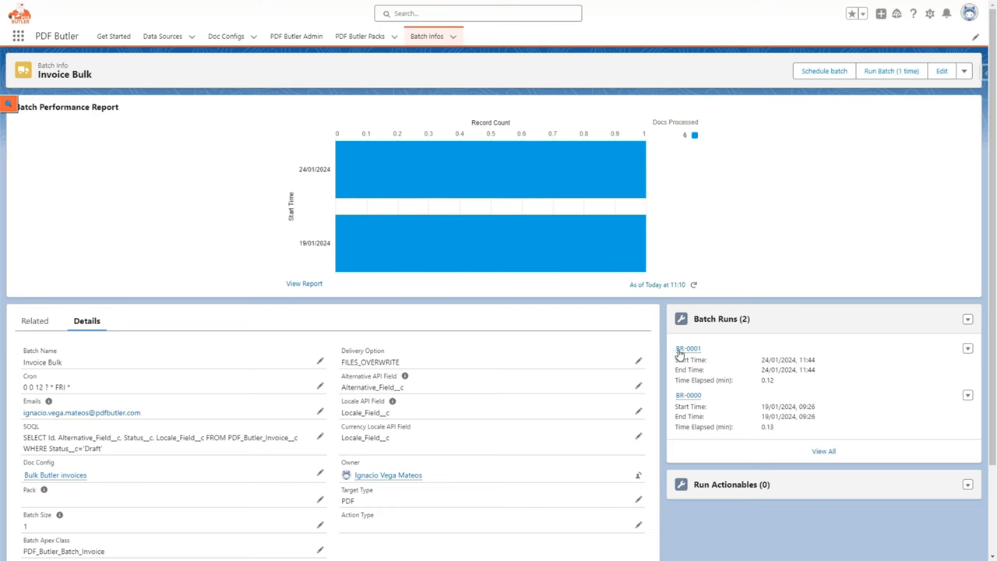
pyautogui.click(689, 349)
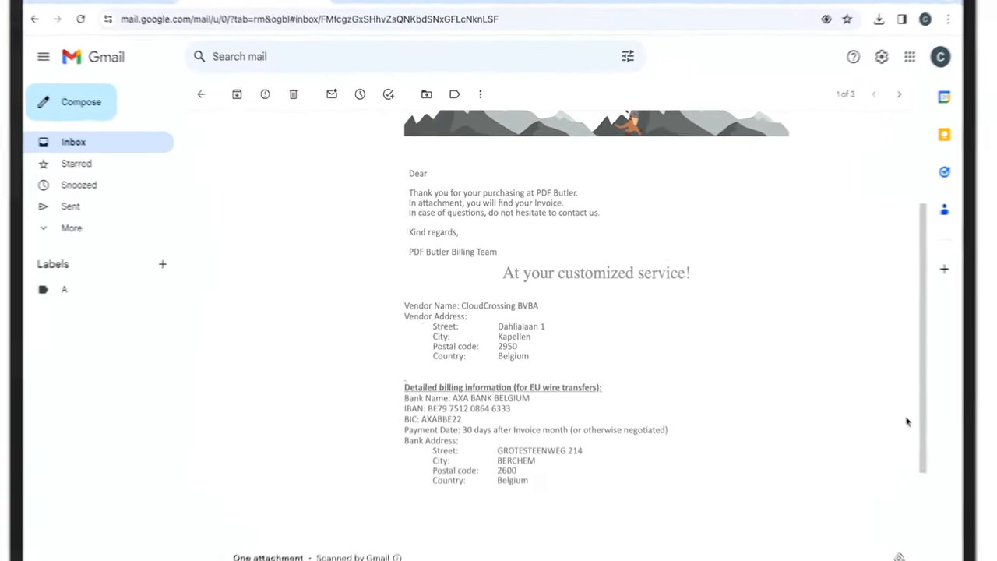
# Scroll the PDF Butler invoice email down to its single PDF invoice attachment
pyautogui.scroll(-3)
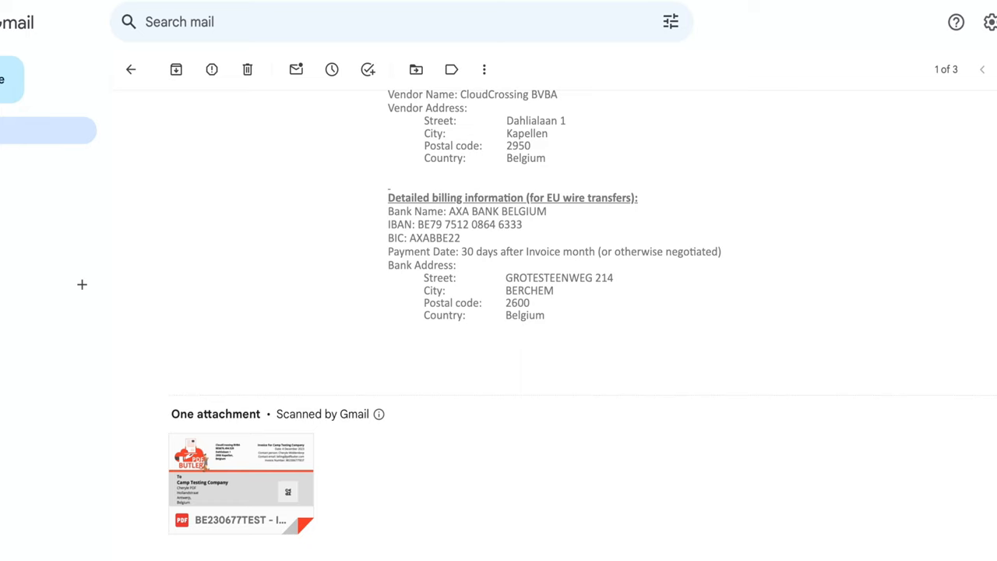